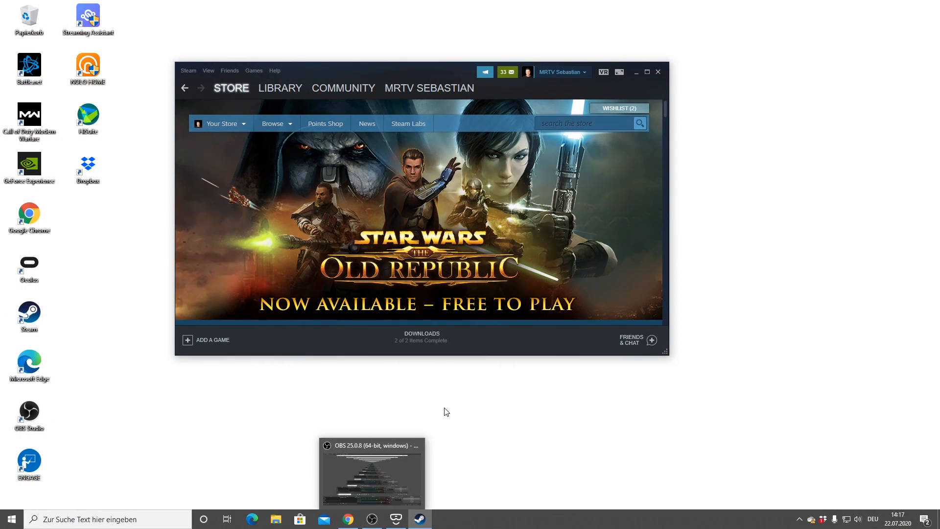
mouse_move(605, 73)
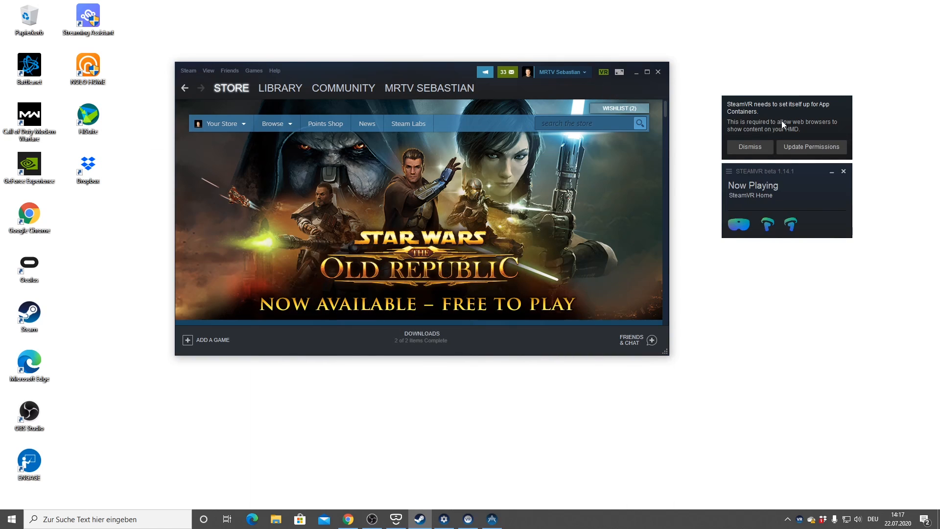
mouse_move(785, 127)
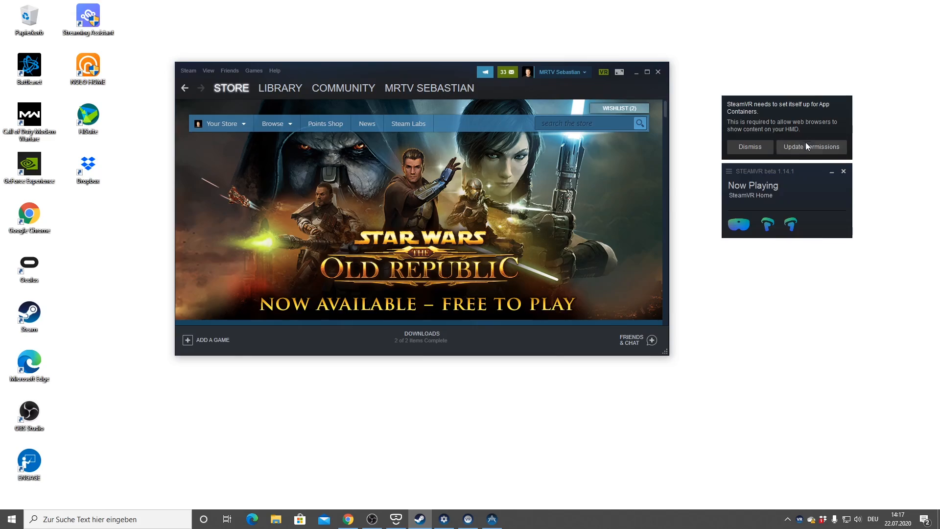
- Update SteamVR's permissions for App Containers from the notification
left_click(811, 146)
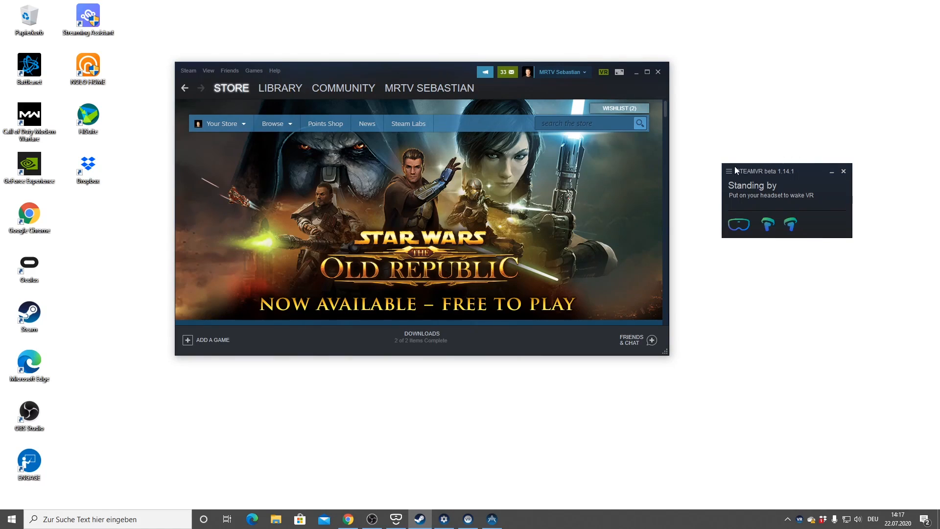
- Open Devices > Pair Controller and choose Valve Index Controller
left_click(729, 171)
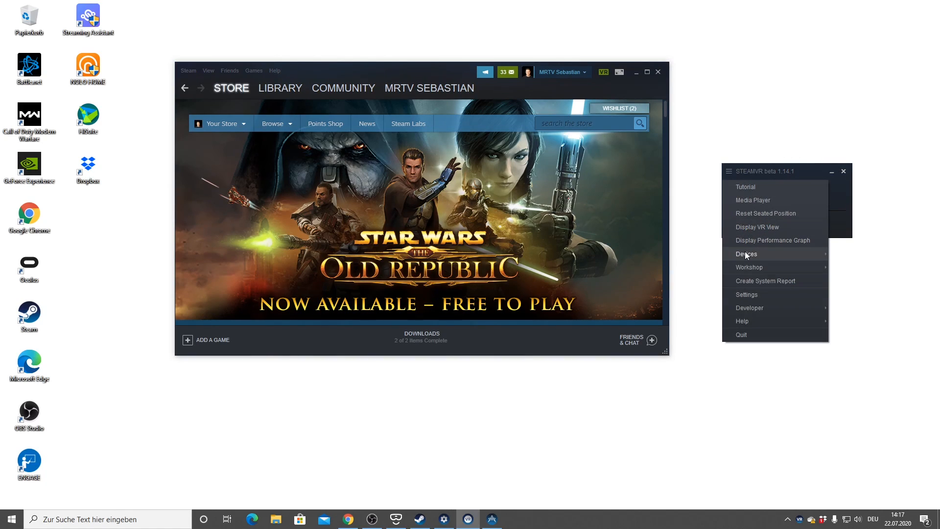
left_click(746, 254)
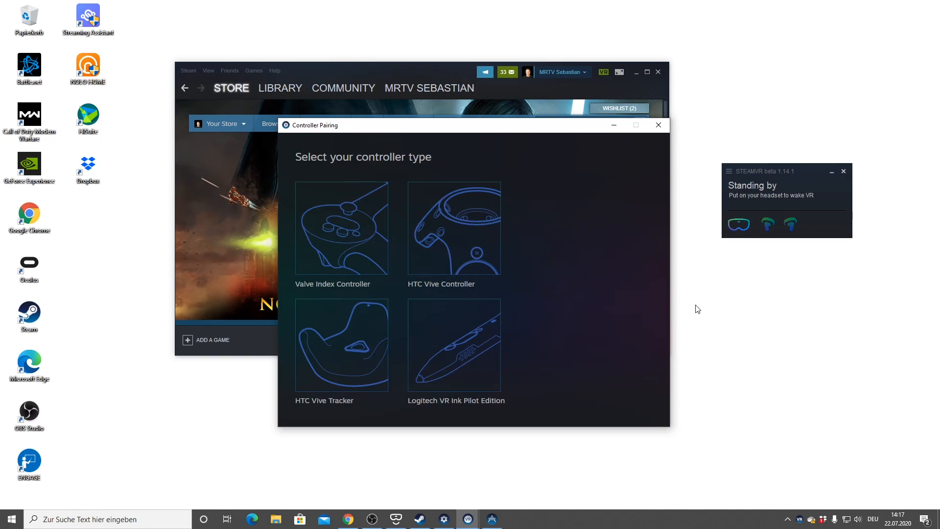
mouse_move(363, 238)
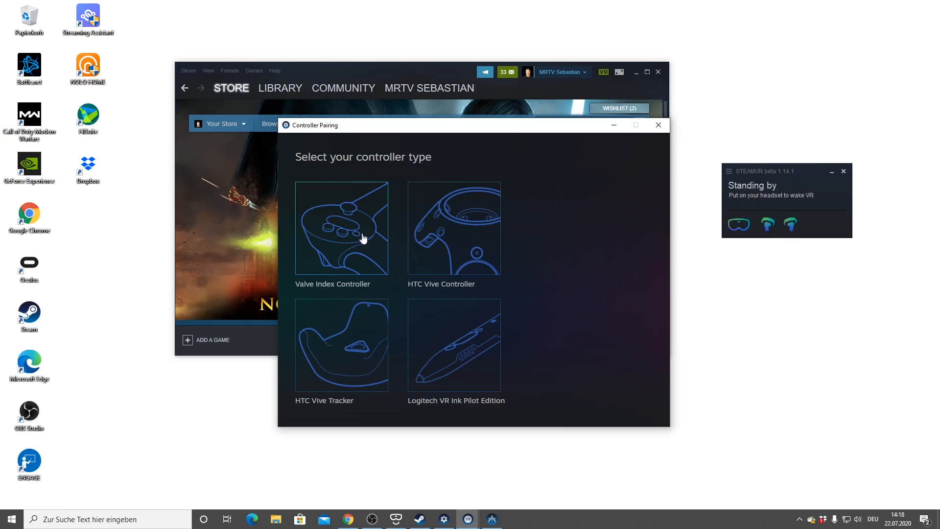
left_click(363, 238)
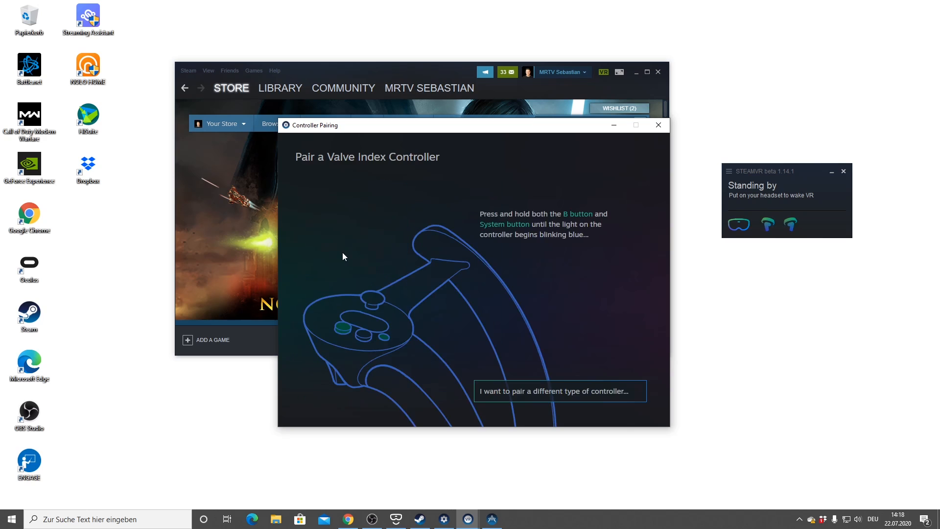
mouse_move(472, 256)
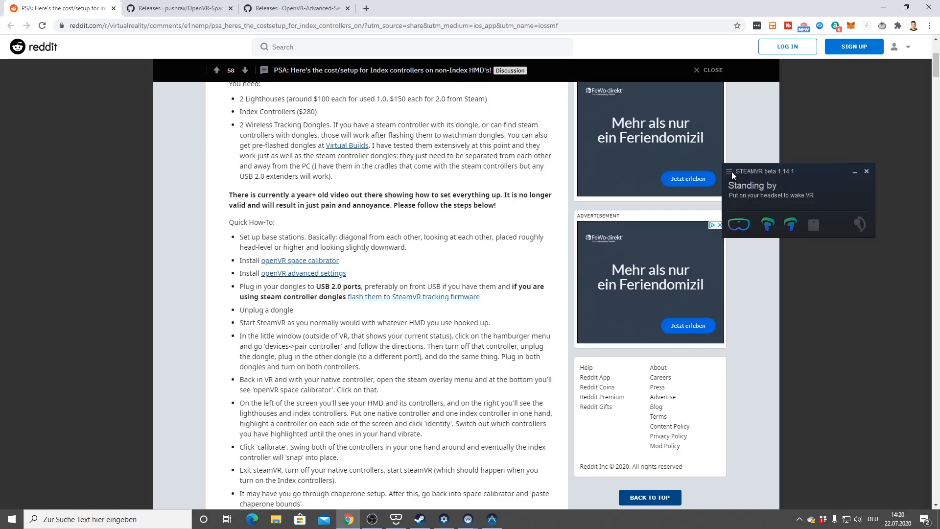
- Reopen Pair Controller, choose Pair another controller, and select Valve Index Controller
left_click(729, 171)
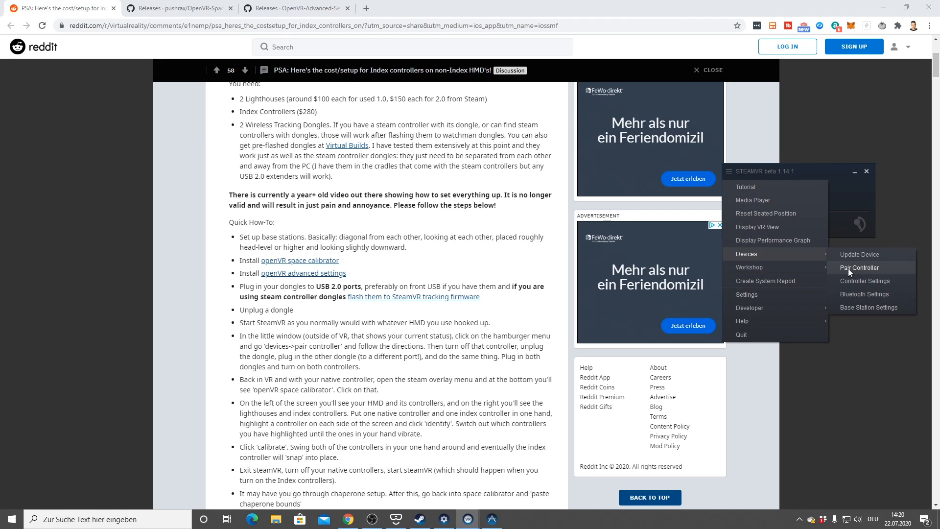
left_click(859, 267)
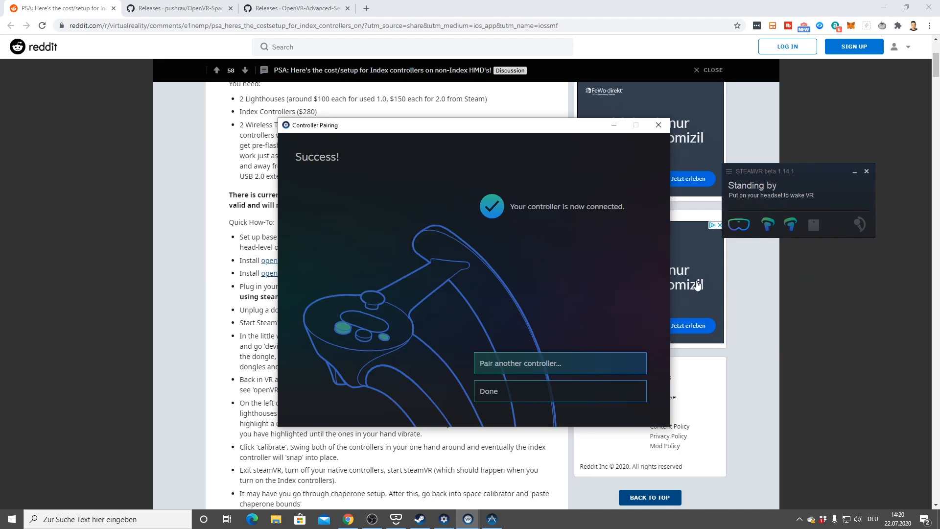
mouse_move(604, 314)
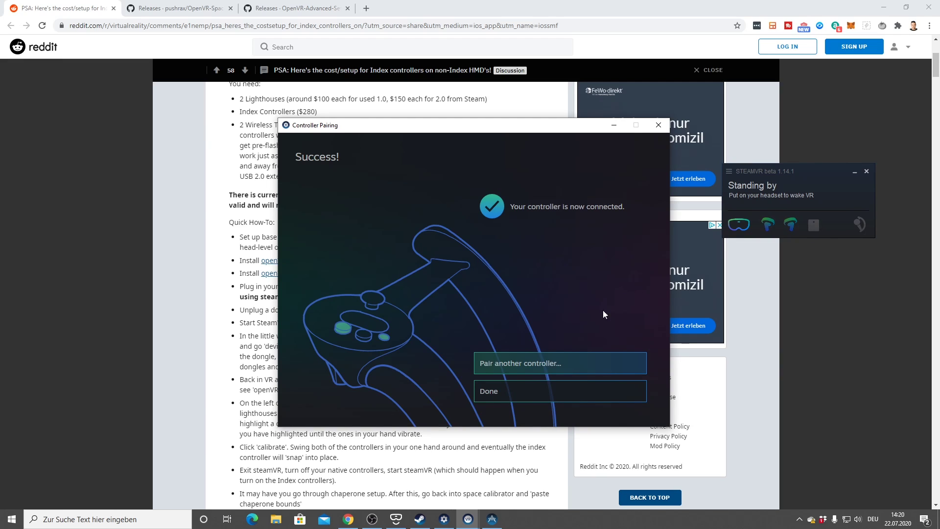
mouse_move(572, 347)
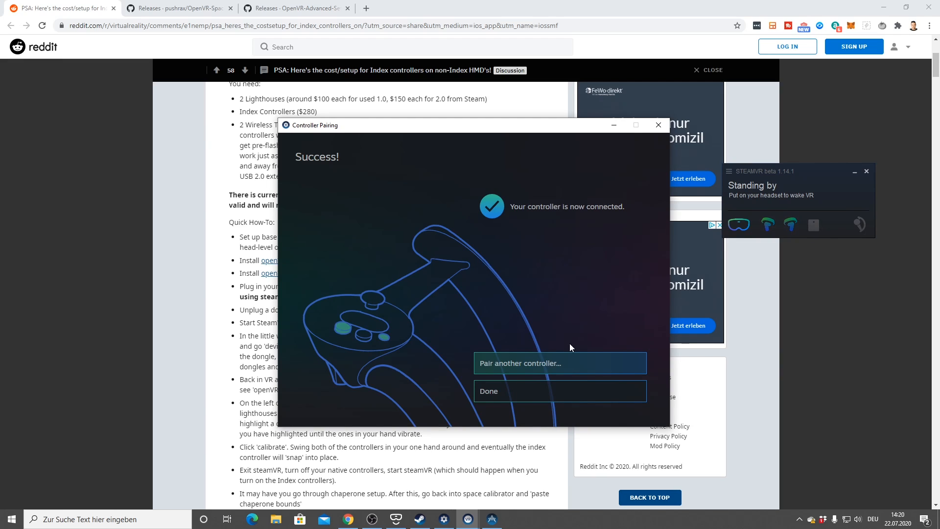
left_click(560, 363)
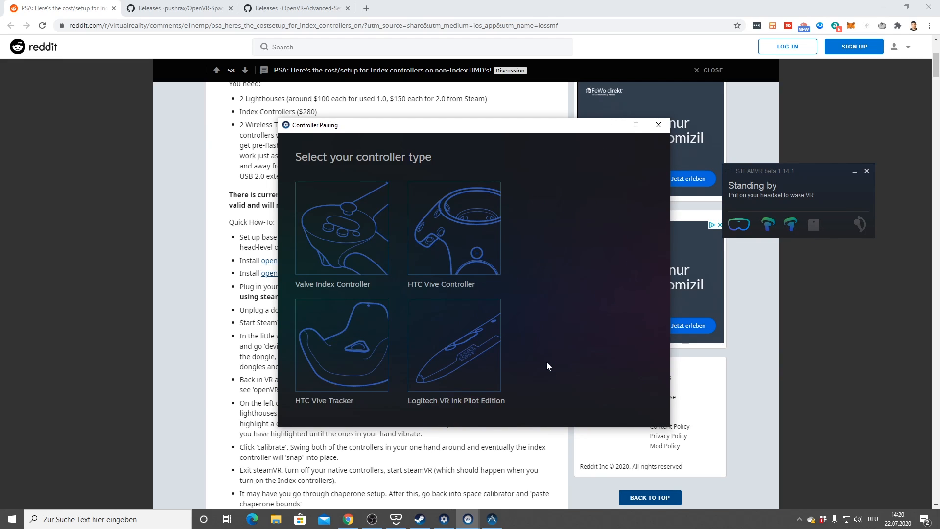
mouse_move(360, 258)
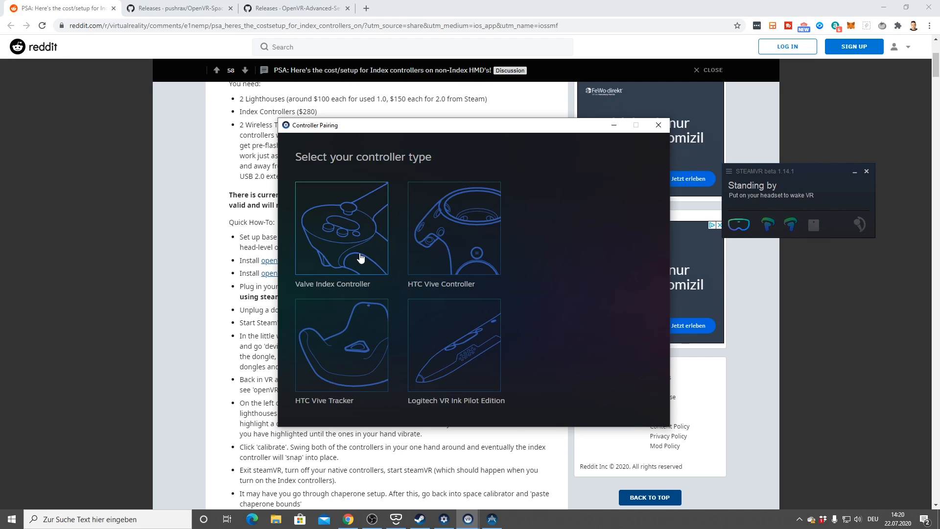
left_click(341, 238)
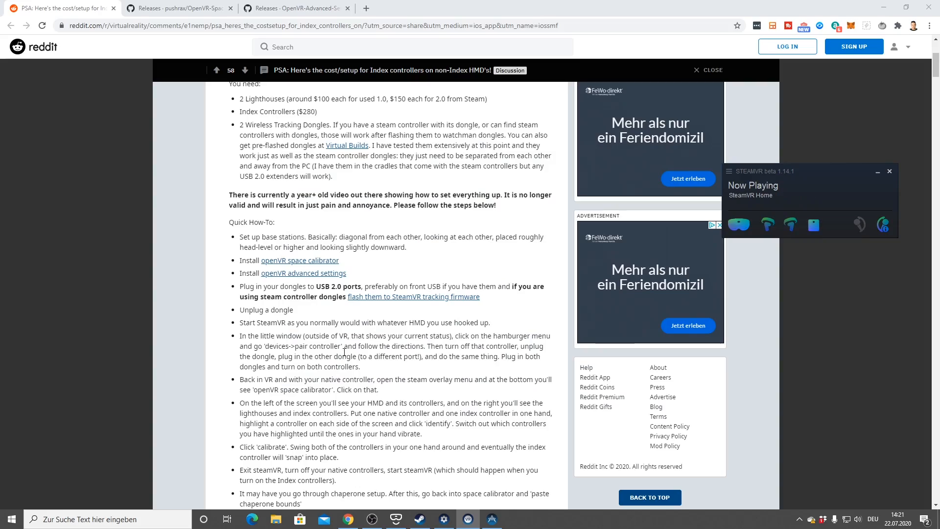
mouse_move(301, 352)
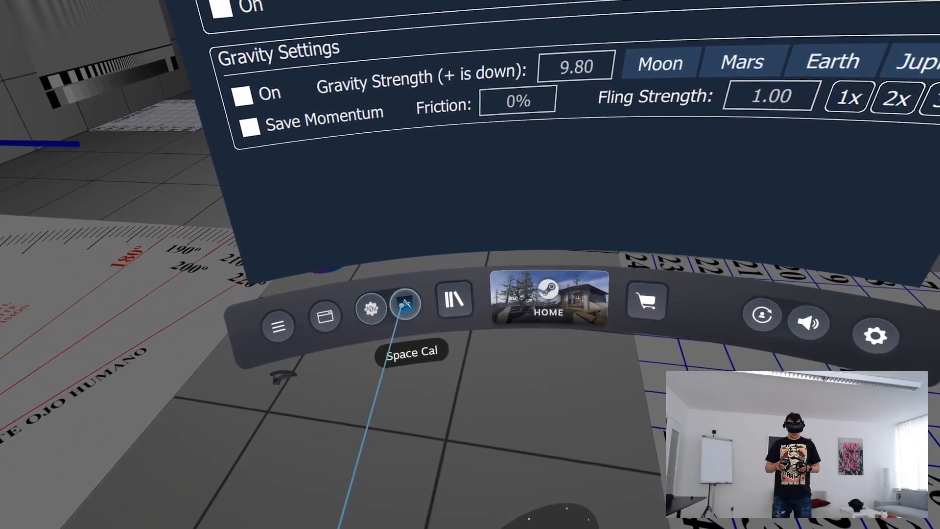
- Open Space Calibrator from the VR dashboard
left_click(405, 309)
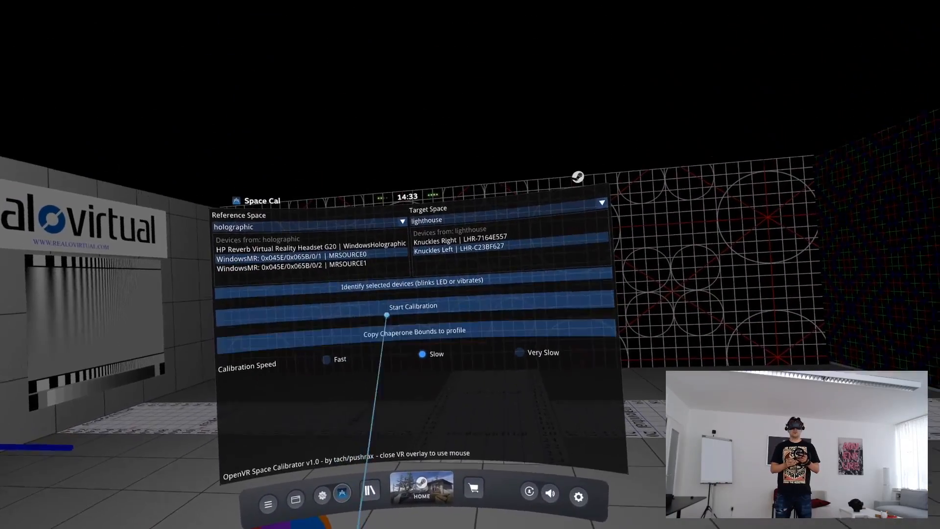
- Start calibrating the WindowsMR controller against the left Knuckles controller
left_click(413, 306)
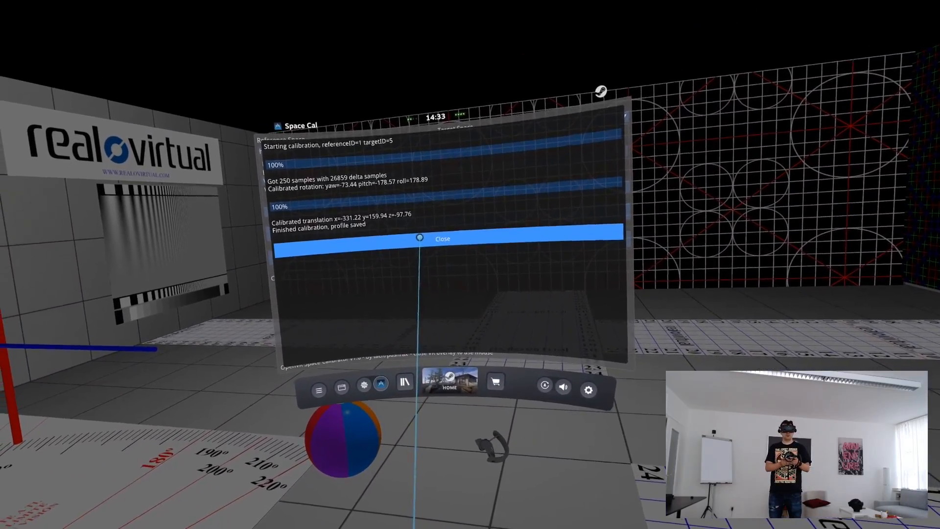
- Close the finished calibration report
left_click(442, 238)
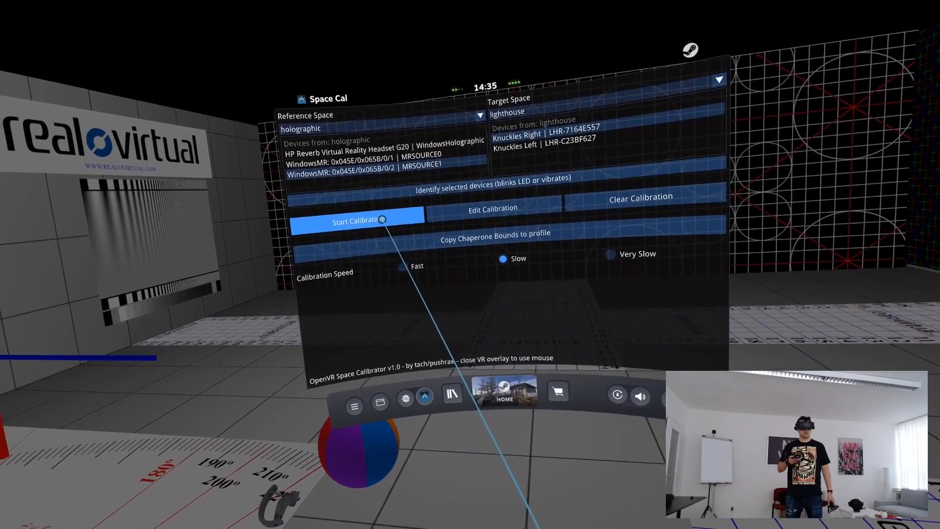
- Calibrate the second WindowsMR–Knuckles pair and close the saved-profile report
left_click(358, 219)
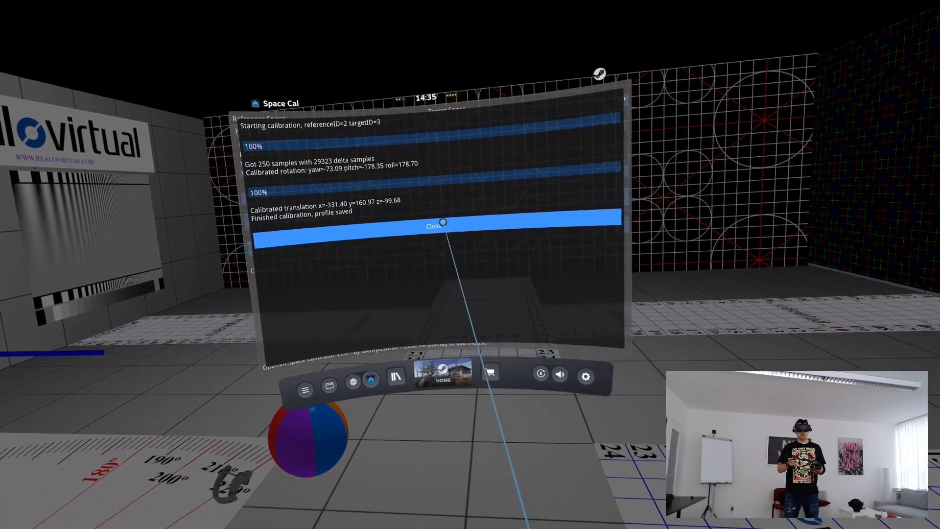
left_click(446, 224)
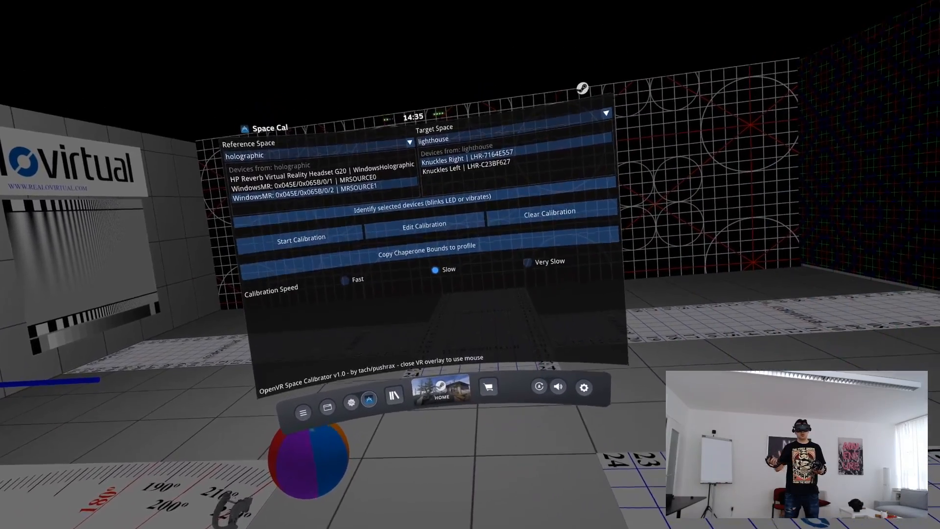